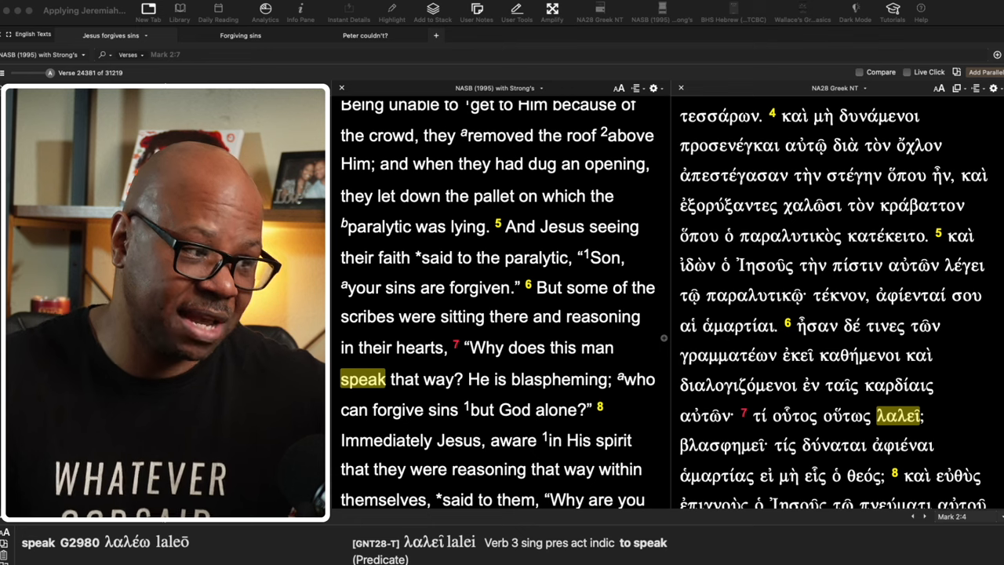
Scroll the linked NASB and NA28 panels down through Mark 2:4–12, checking Greek lemmas behind words like 'speak' and 'within'.
scroll("down", 3)
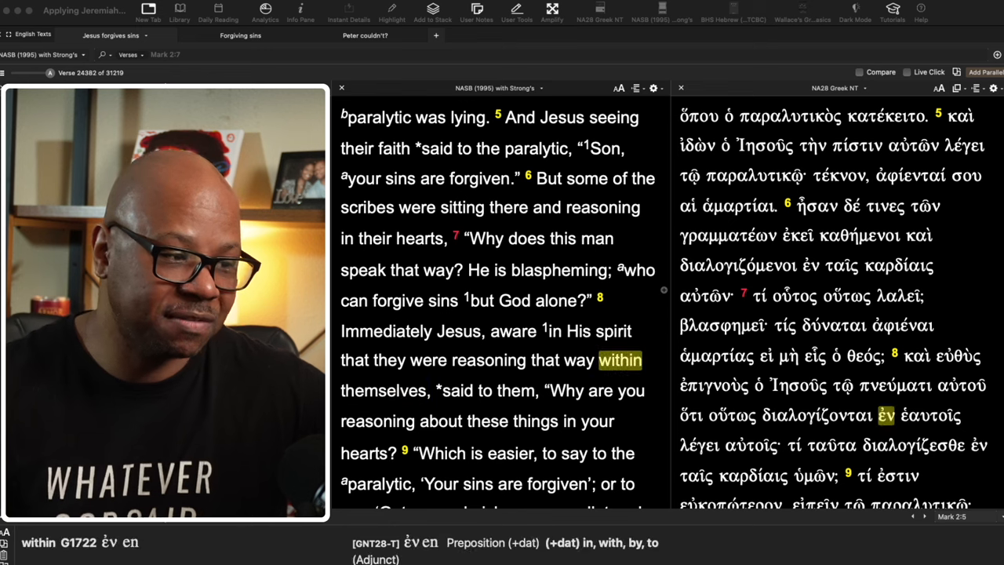
scroll("down", 3)
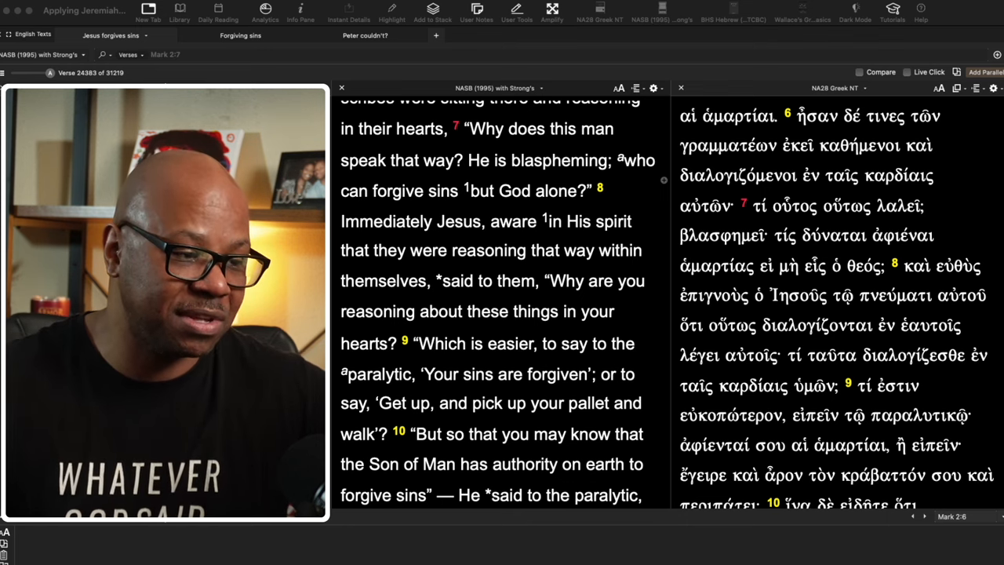
scroll("down", 3)
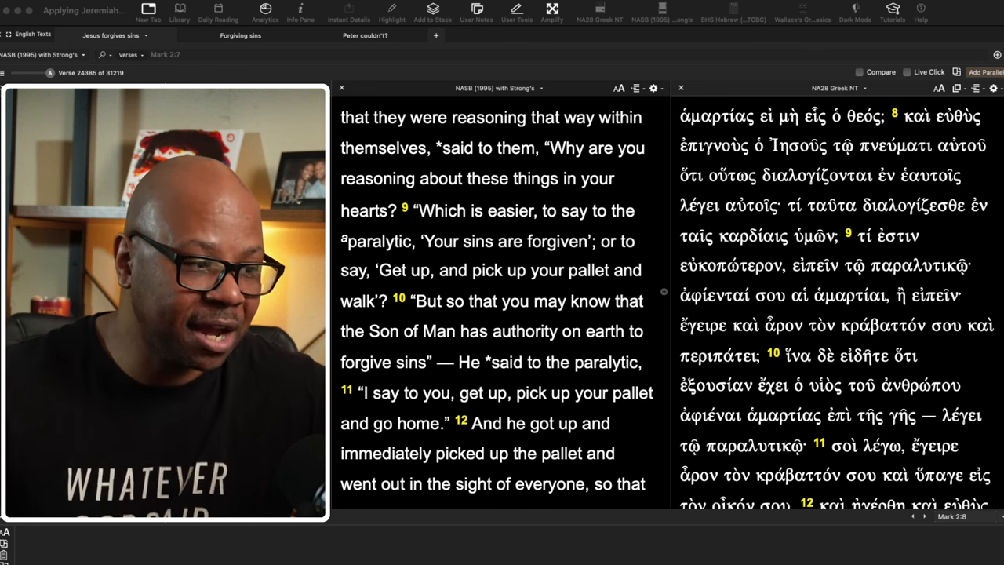
scroll("down", 3)
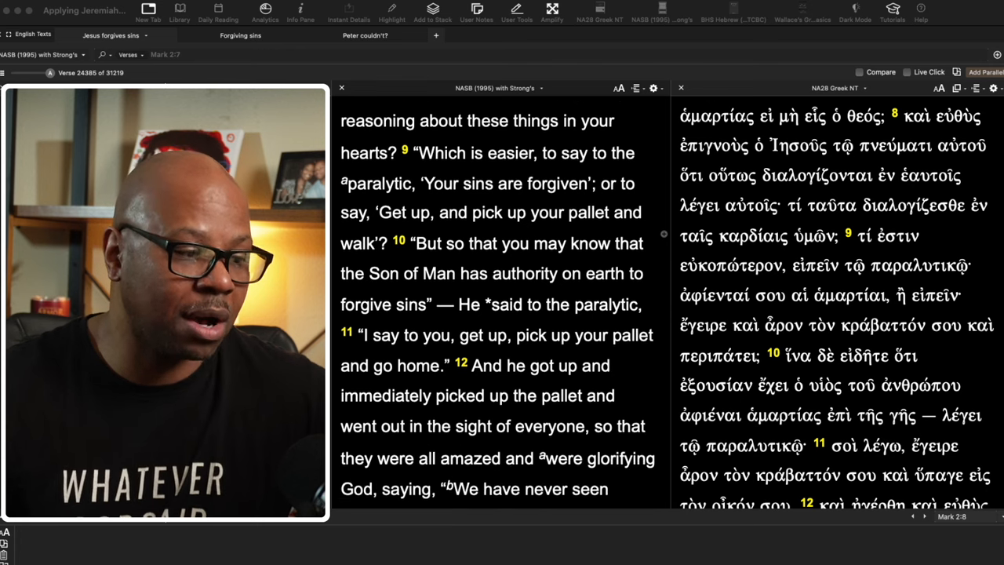
scroll("down", 3)
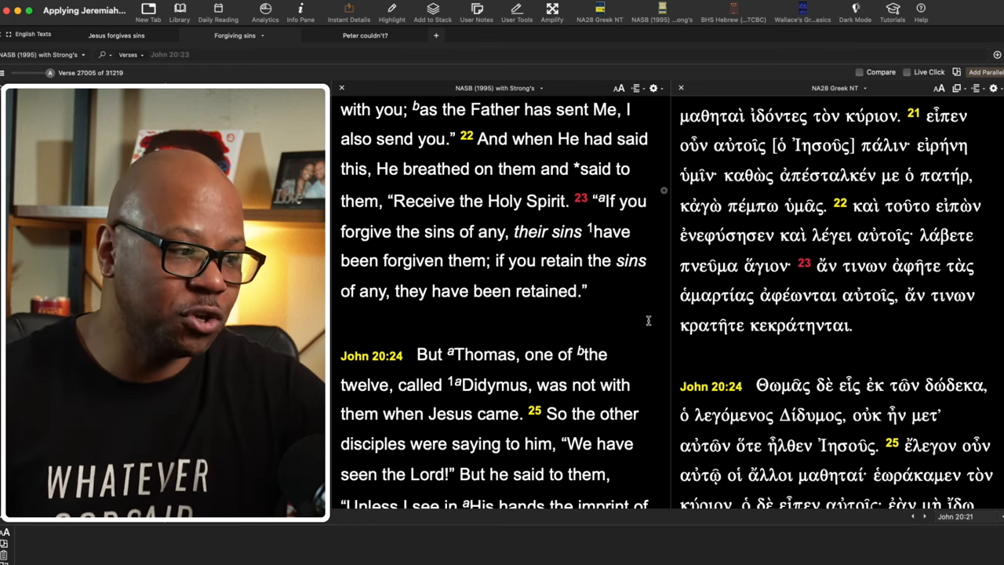
Jump the linked NASB and Greek panels to John 20:23 via the reference box and center the verse.
scroll("down", 3)
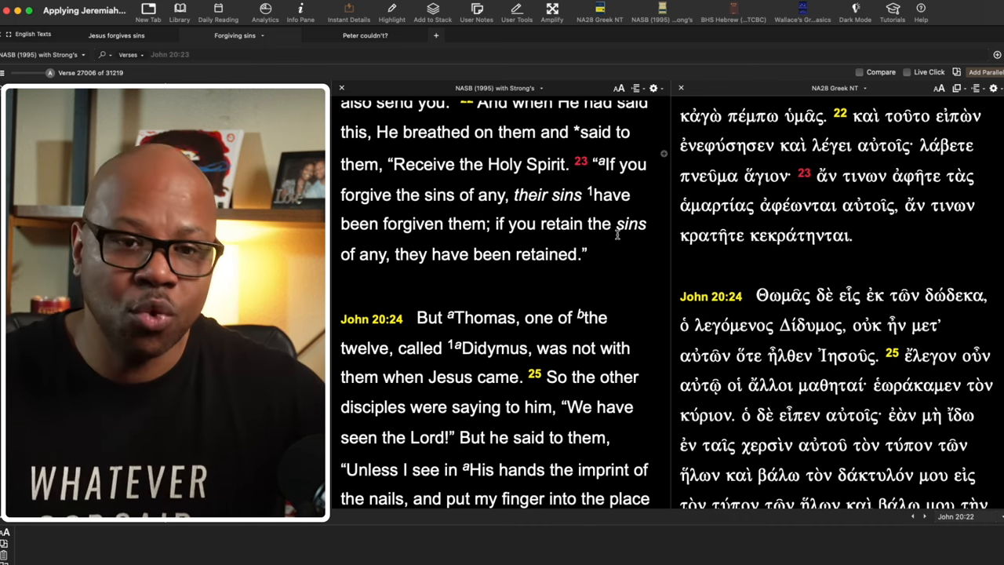
left_click(798, 235)
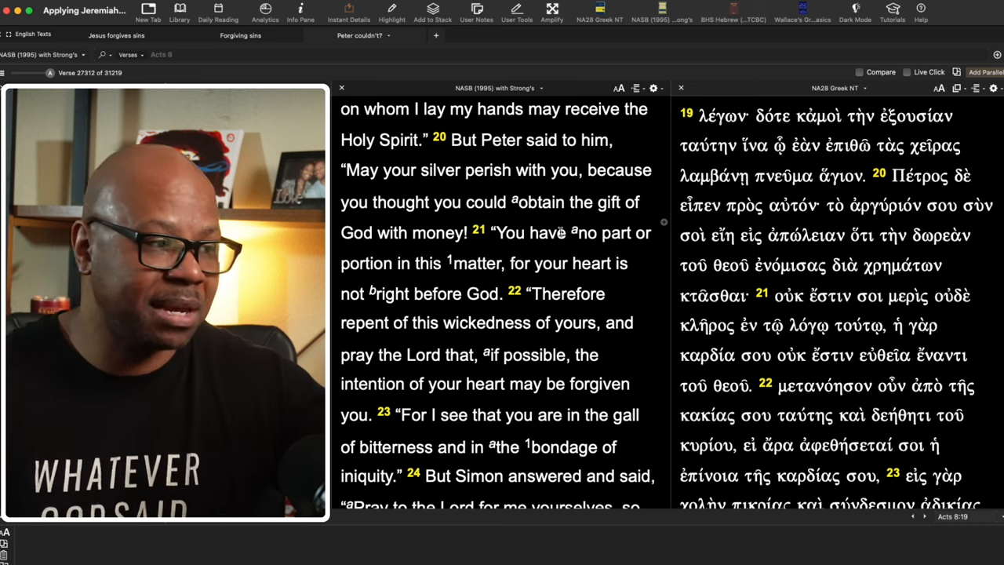
Move both panels to Acts 8:22 and check μετανόησον behind 'repent', reading on to verse 24.
left_click(364, 323)
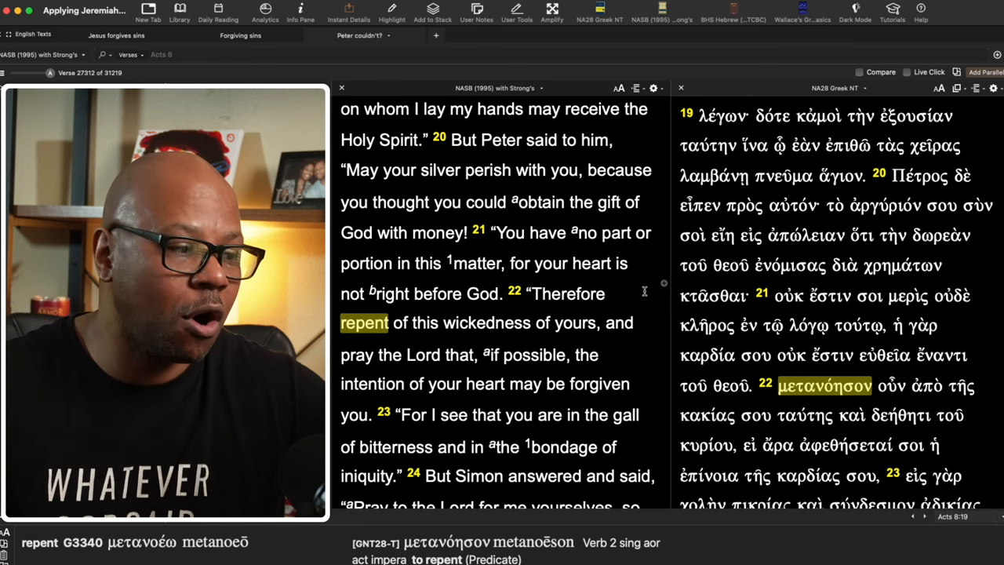
scroll("down", 3)
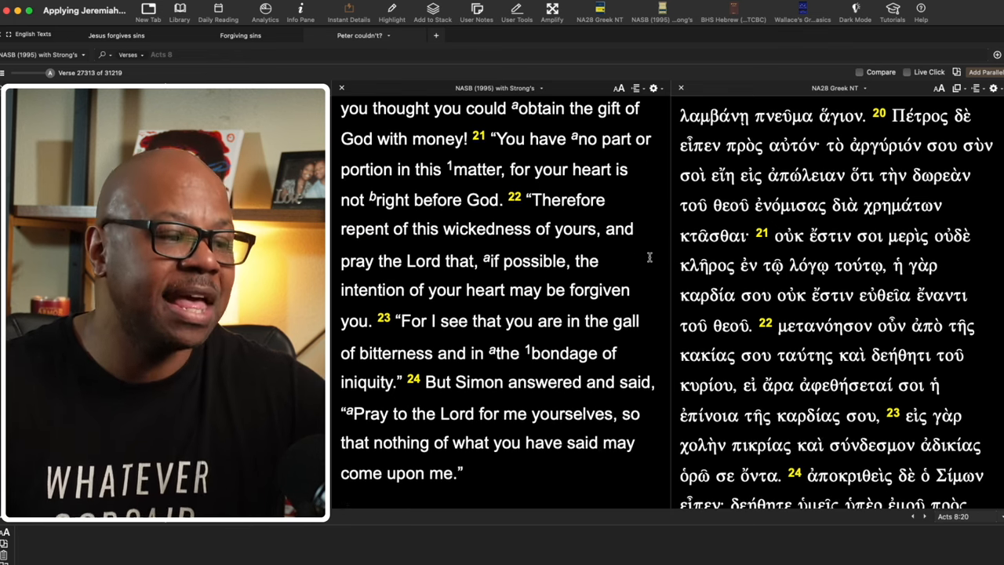